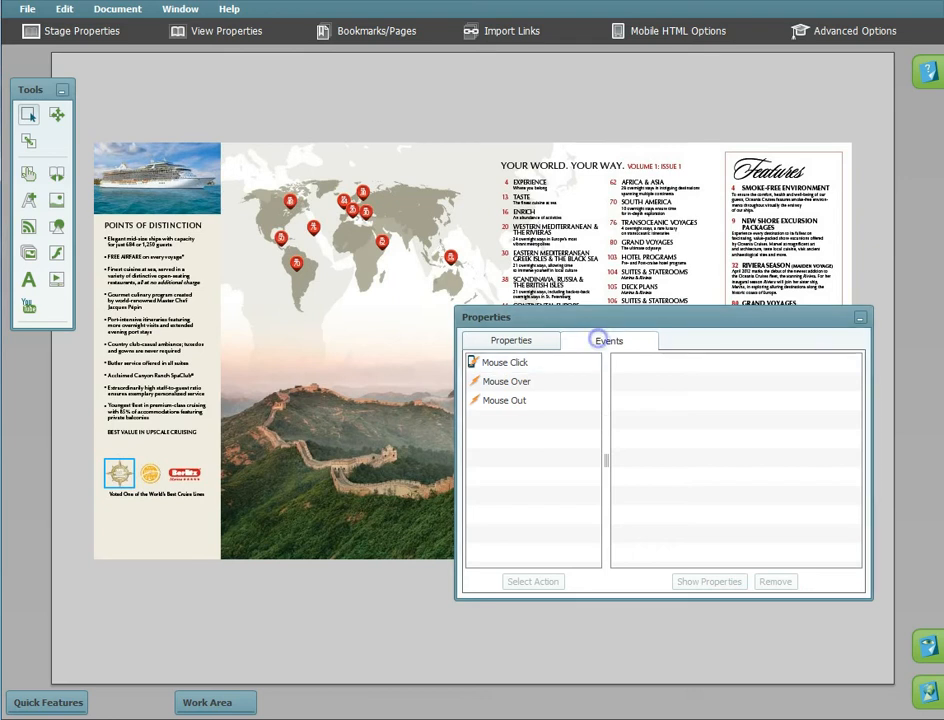
Attach a Mouse Over action that opens the chosen image file in a window.
{"action": "left_click", "coordinate": [504, 380]}
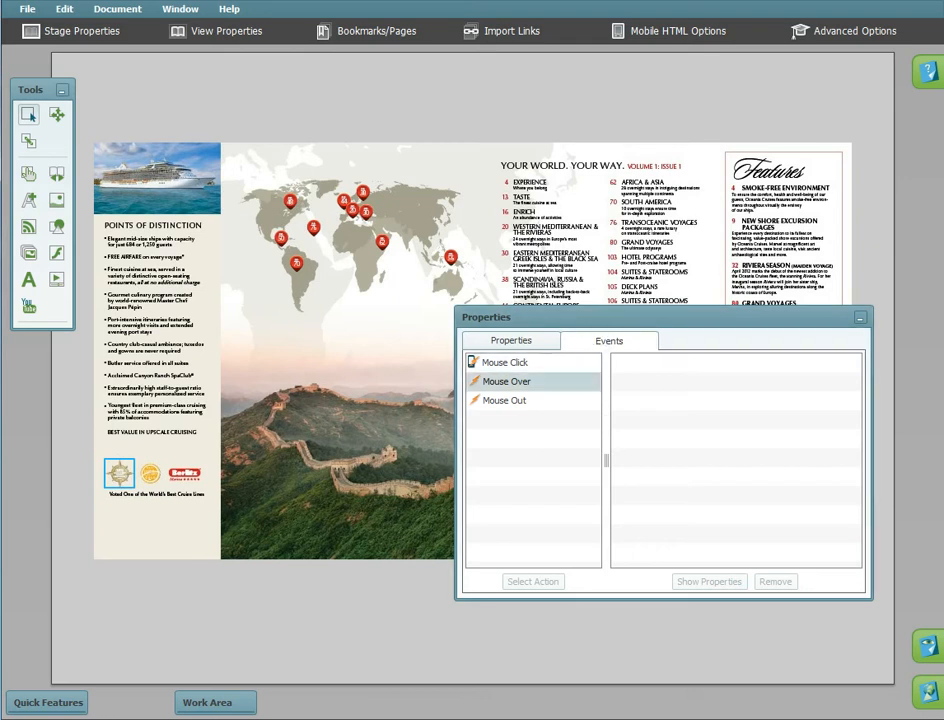
{"action": "left_click", "coordinate": [504, 380]}
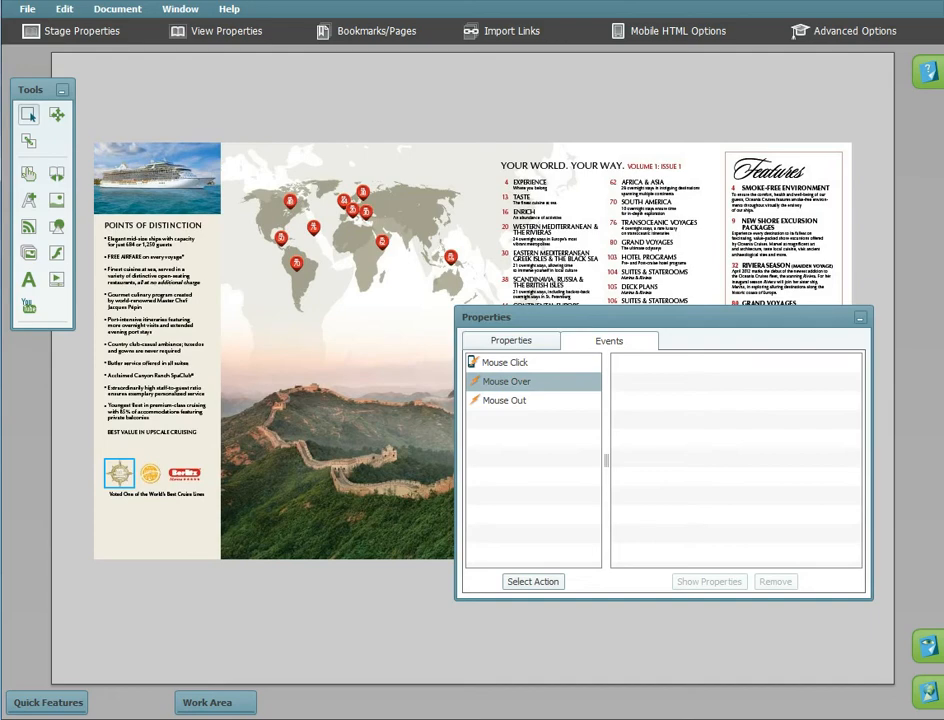
{"action": "left_click", "coordinate": [532, 580]}
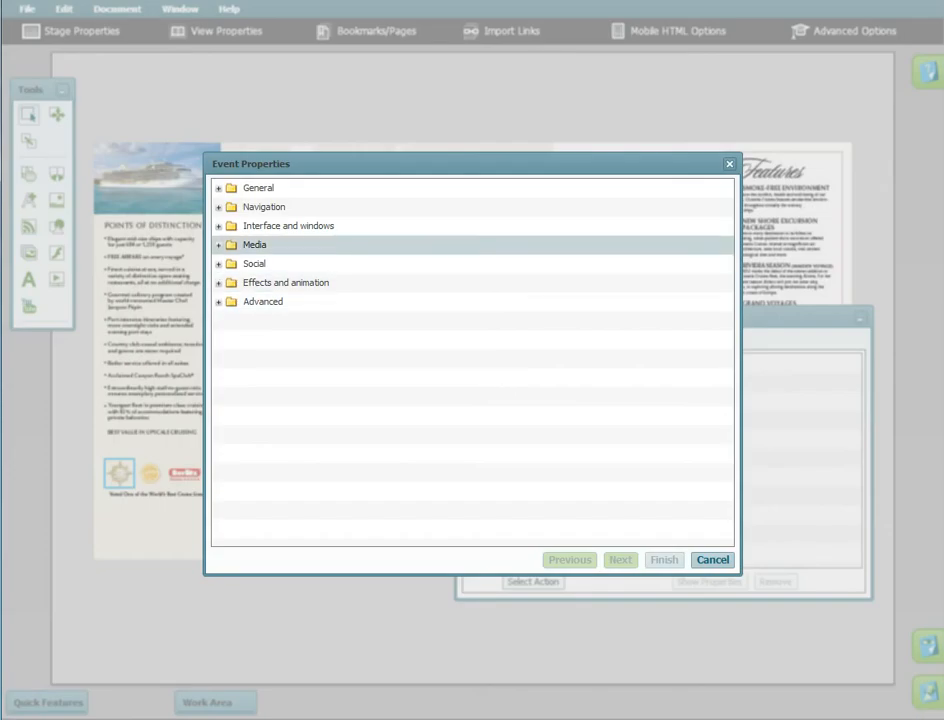
{"action": "left_click", "coordinate": [220, 244]}
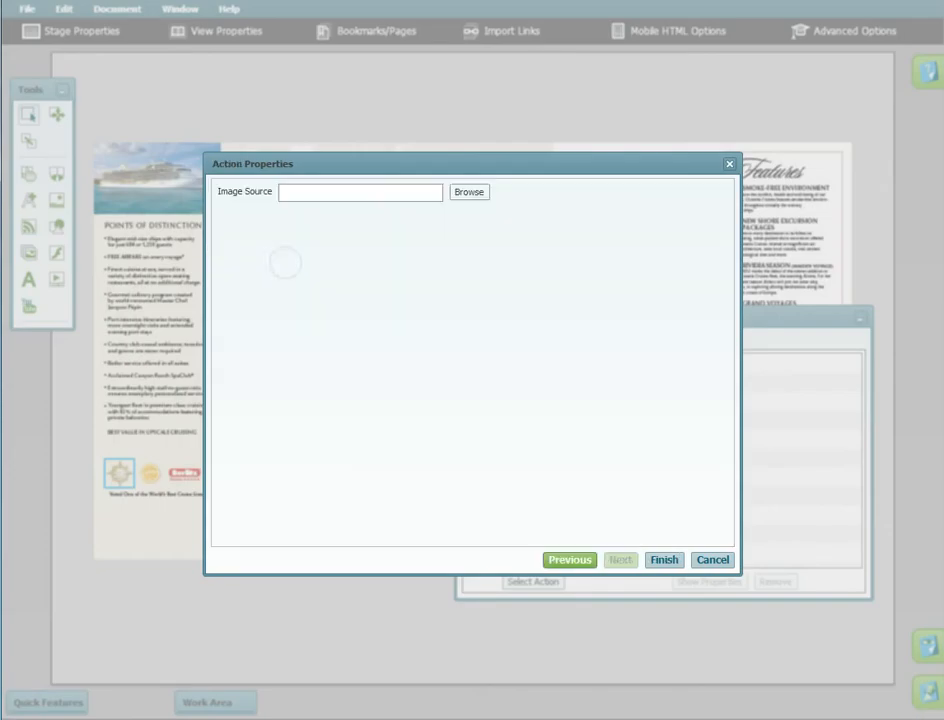
{"action": "left_click", "coordinate": [468, 192]}
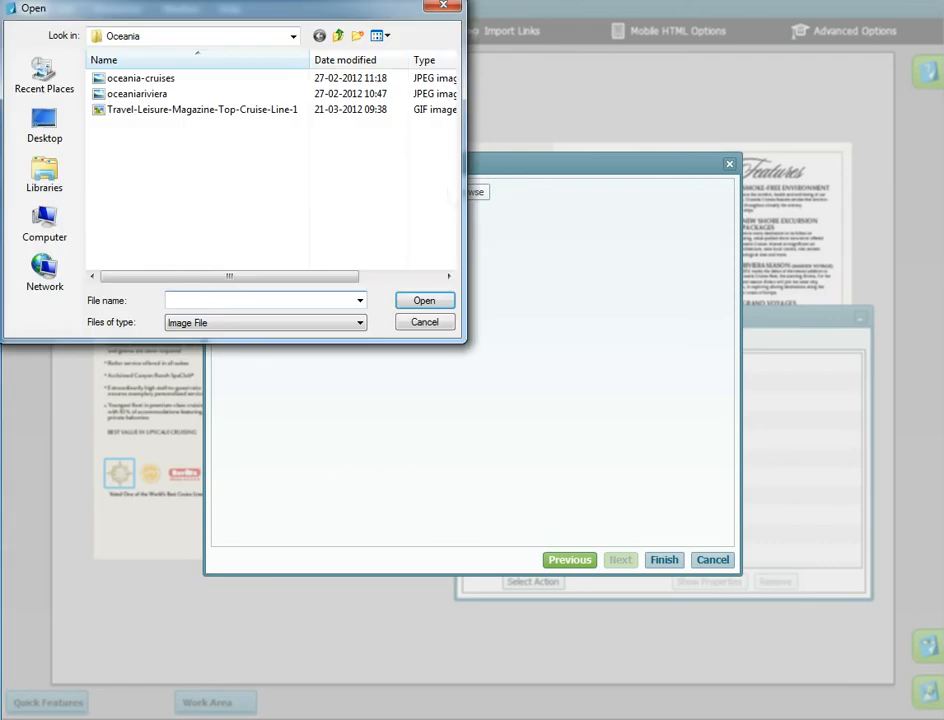
{"action": "left_click", "coordinate": [424, 320]}
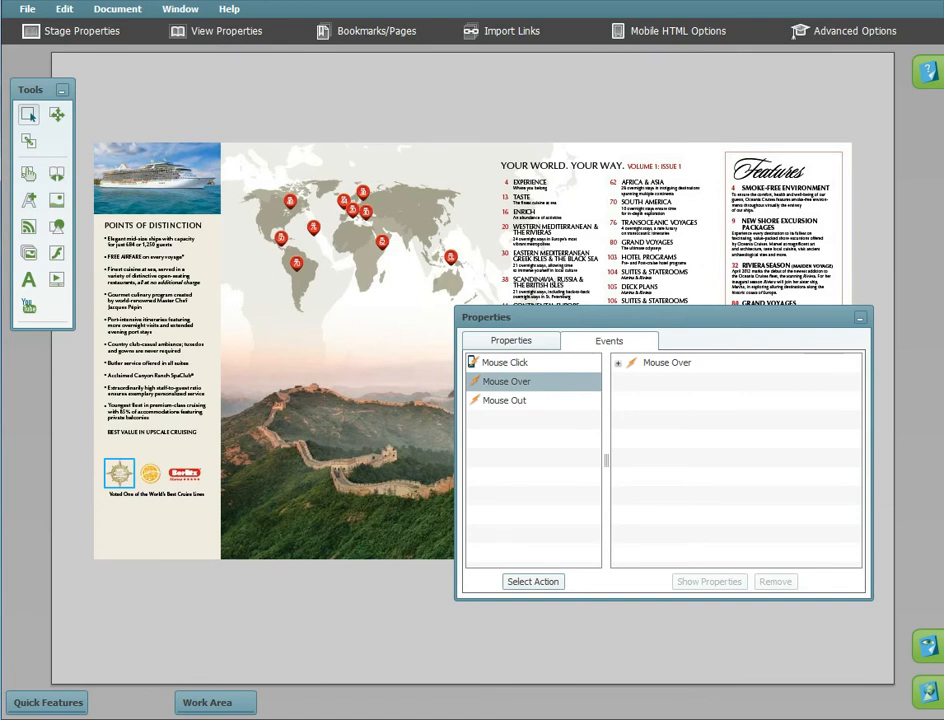
{"action": "left_click", "coordinate": [504, 362]}
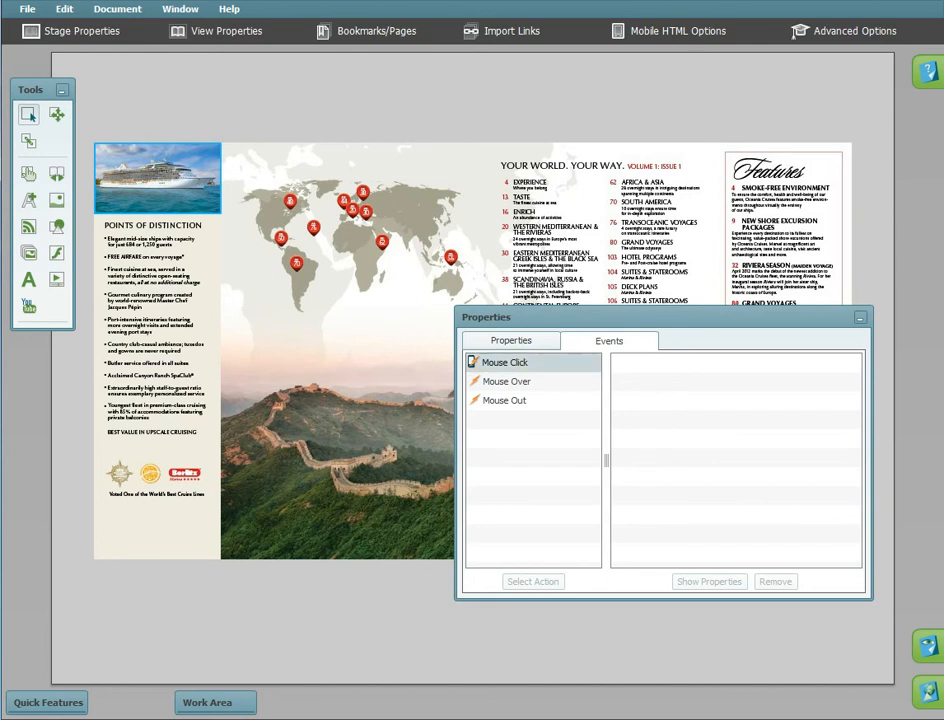
Choose the Media action Open Video in Window for the element's click event.
{"action": "left_click", "coordinate": [532, 580]}
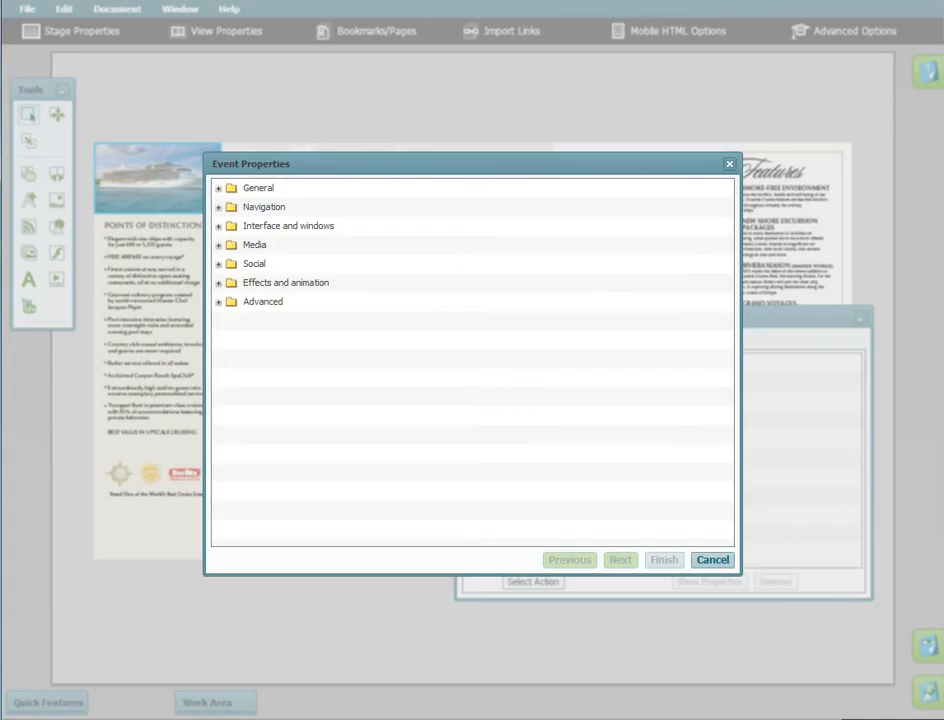
{"action": "left_click", "coordinate": [220, 244]}
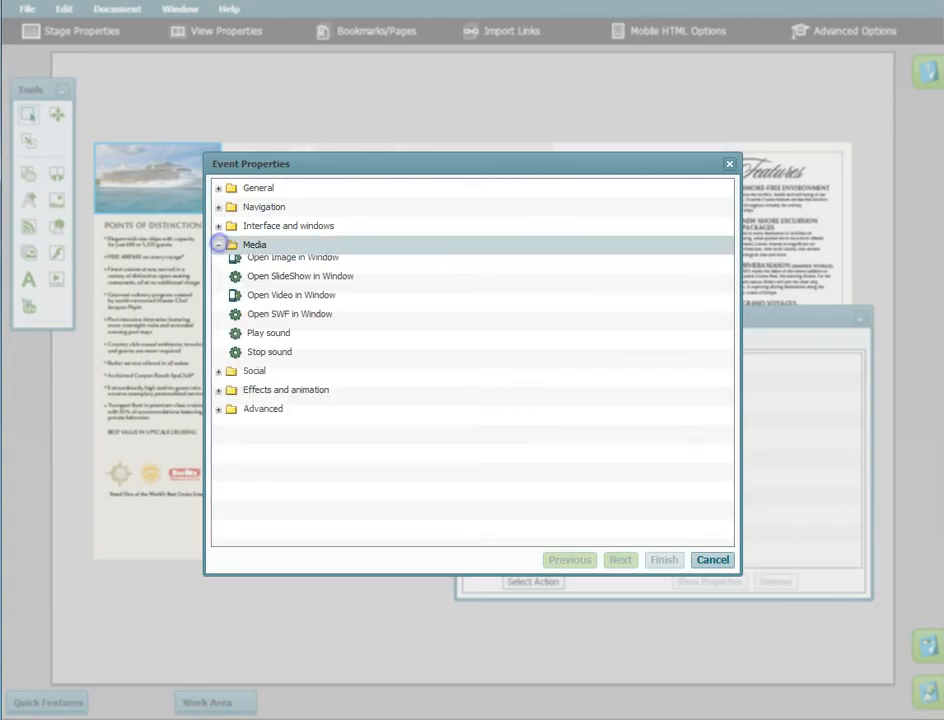
{"action": "left_click", "coordinate": [292, 300]}
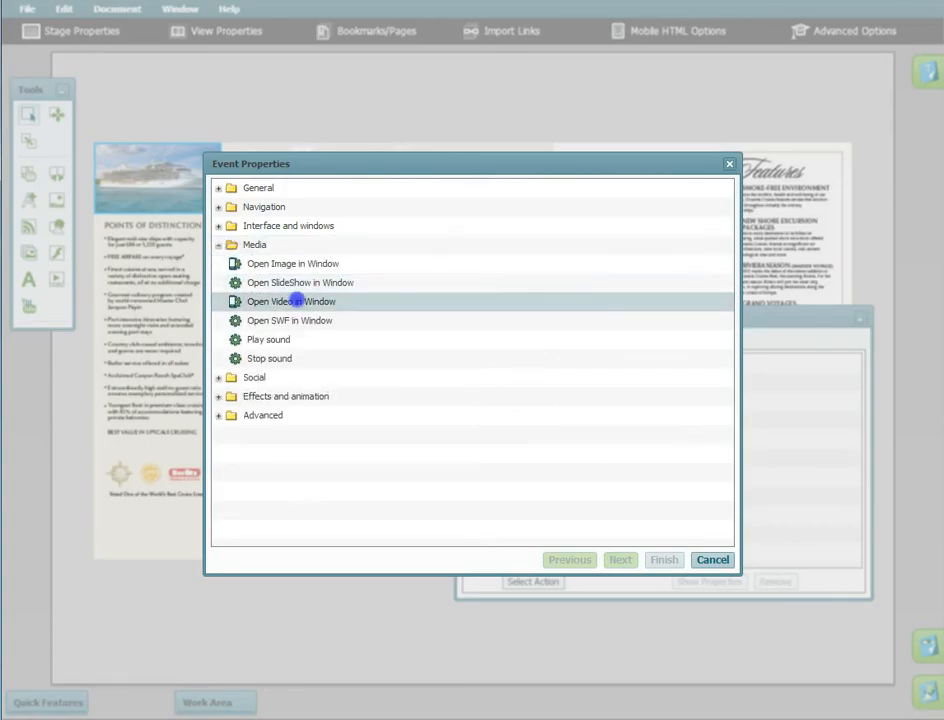
{"action": "double_click", "coordinate": [292, 300]}
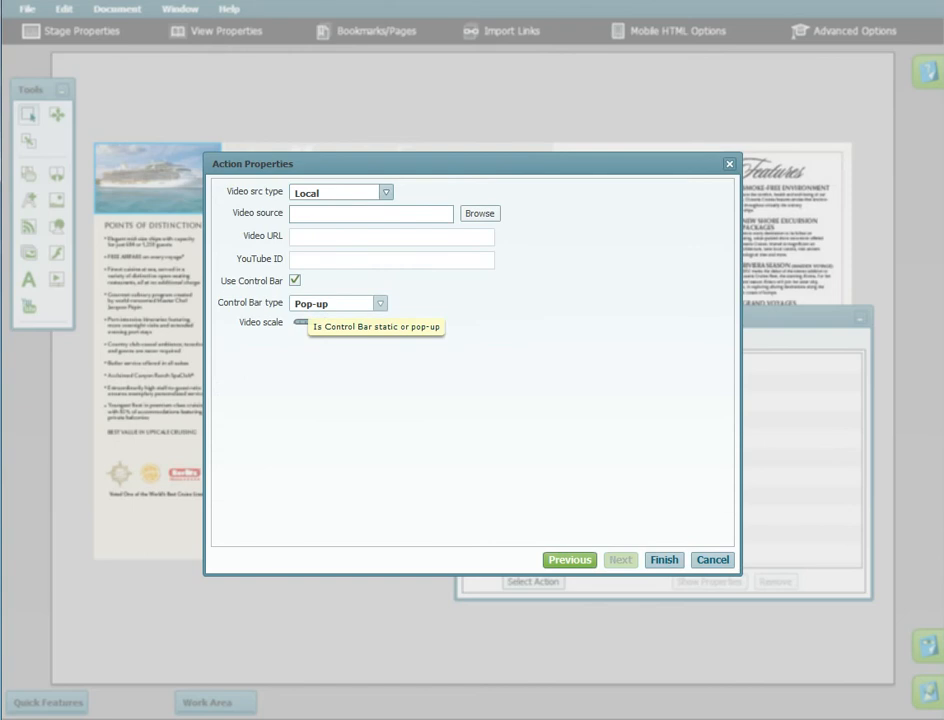
Set the video source to YouTube with ID 67vKEwUxnXk and finish the action.
{"action": "left_click", "coordinate": [384, 192]}
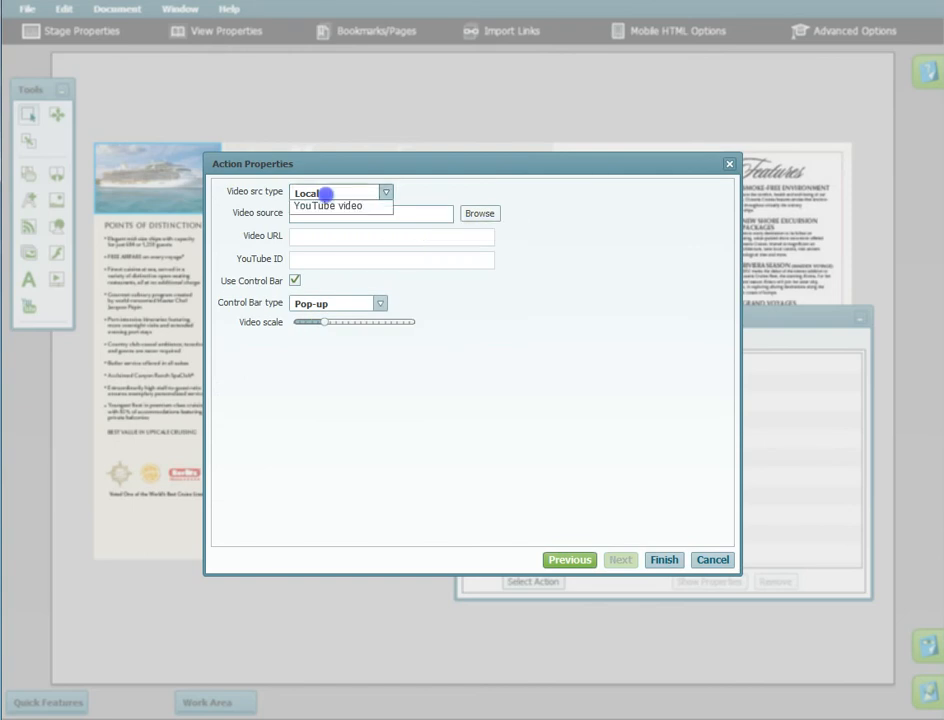
{"action": "left_click", "coordinate": [384, 192]}
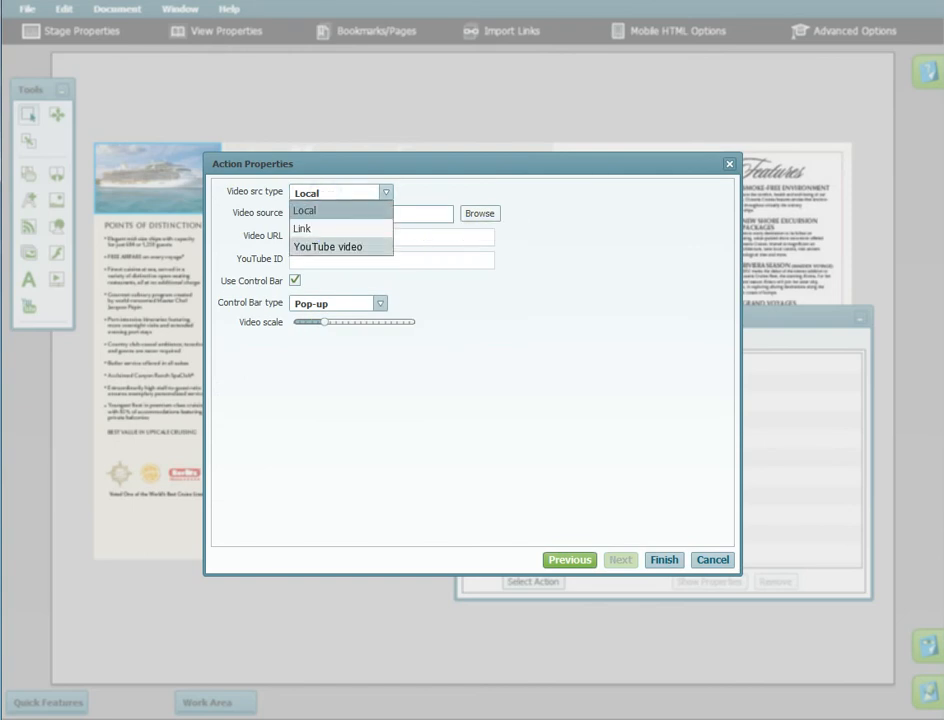
{"action": "left_click", "coordinate": [328, 248]}
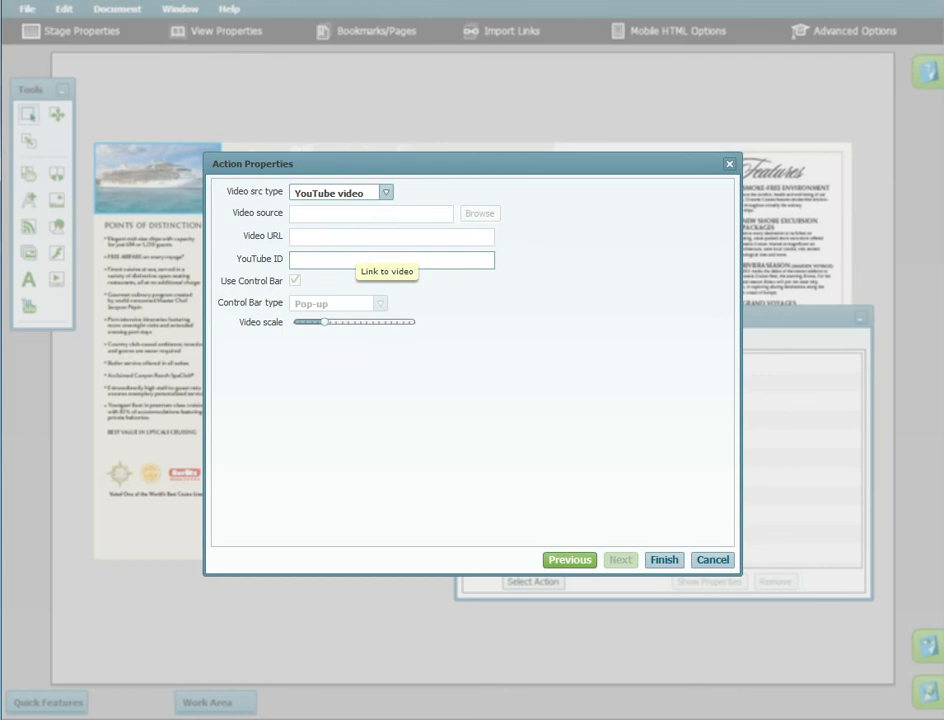
{"action": "mouse_move", "coordinate": [372, 212]}
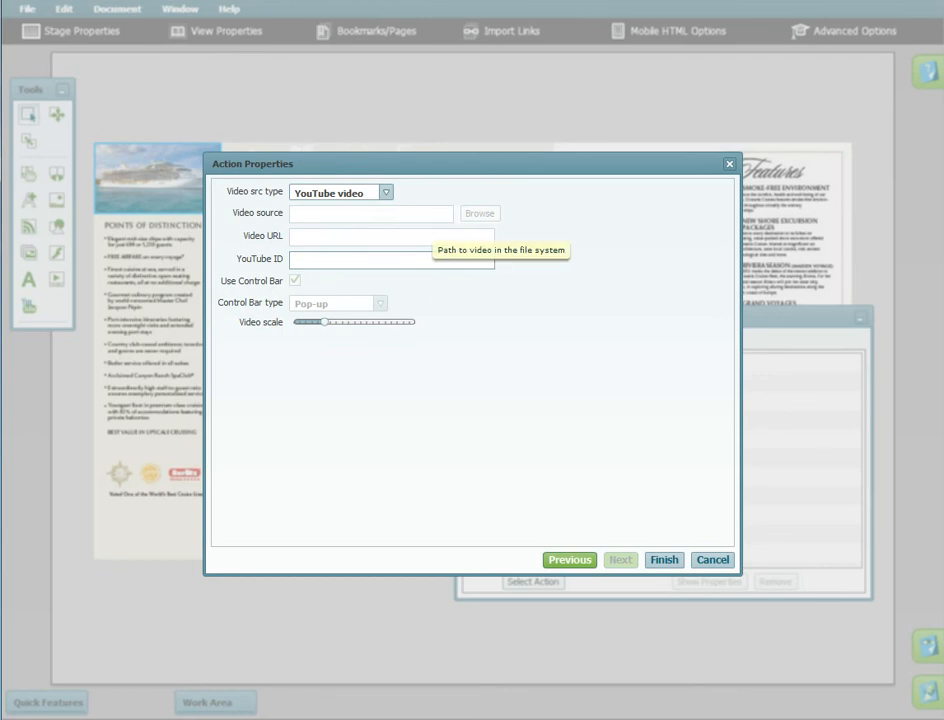
{"action": "mouse_move", "coordinate": [390, 260]}
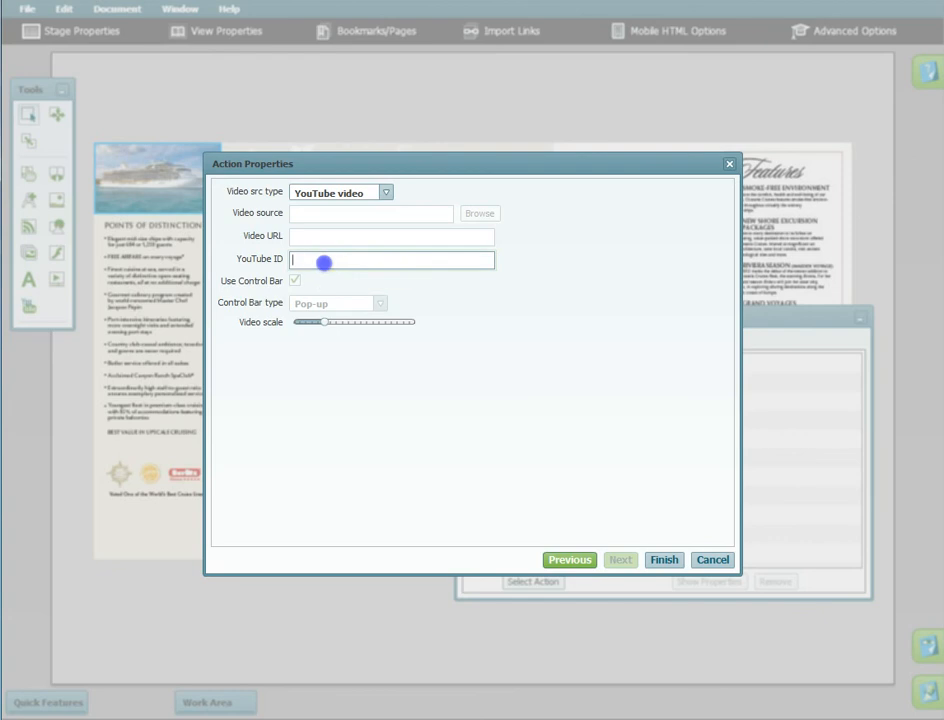
{"action": "mouse_move", "coordinate": [324, 262]}
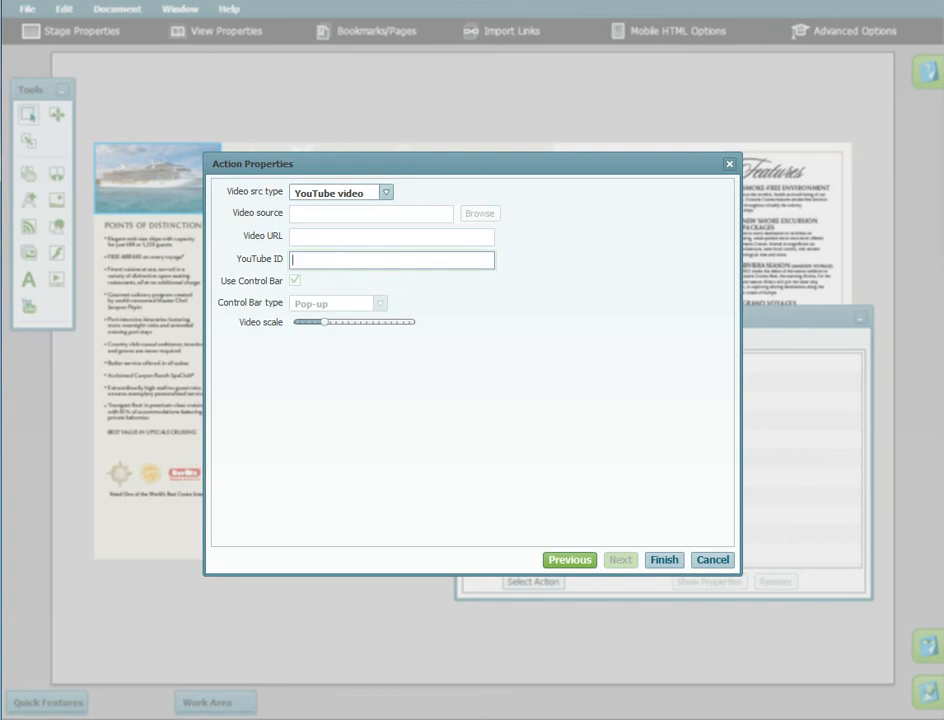
{"action": "type", "text": "67vKEwUxnXk"}
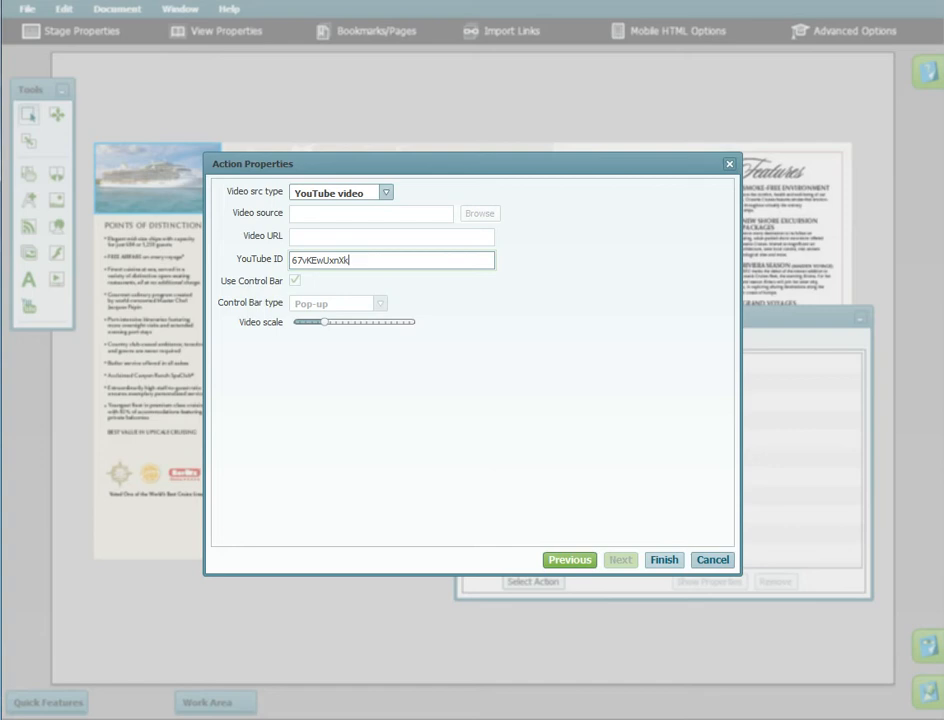
{"action": "left_click", "coordinate": [664, 560]}
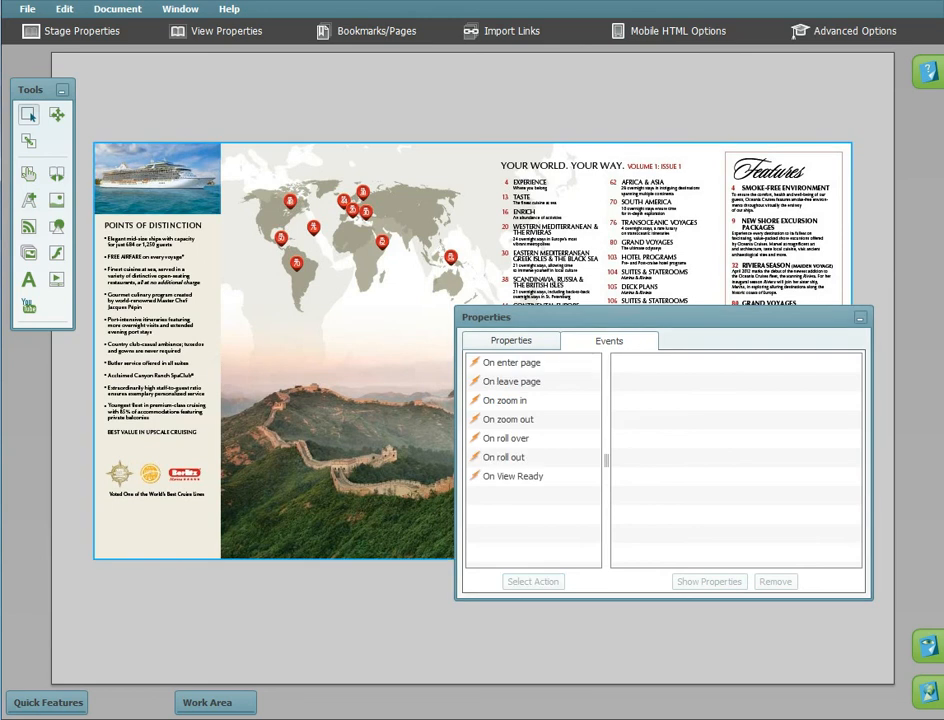
Select the On enter page trigger for the page and start choosing its action.
{"action": "left_click", "coordinate": [510, 420]}
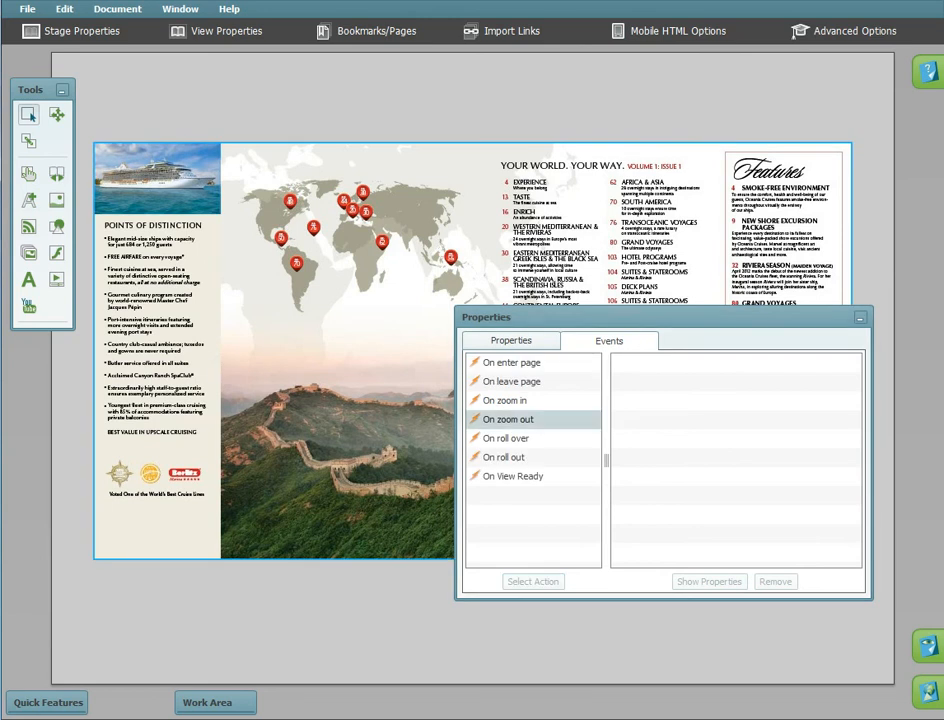
{"action": "left_click", "coordinate": [512, 360]}
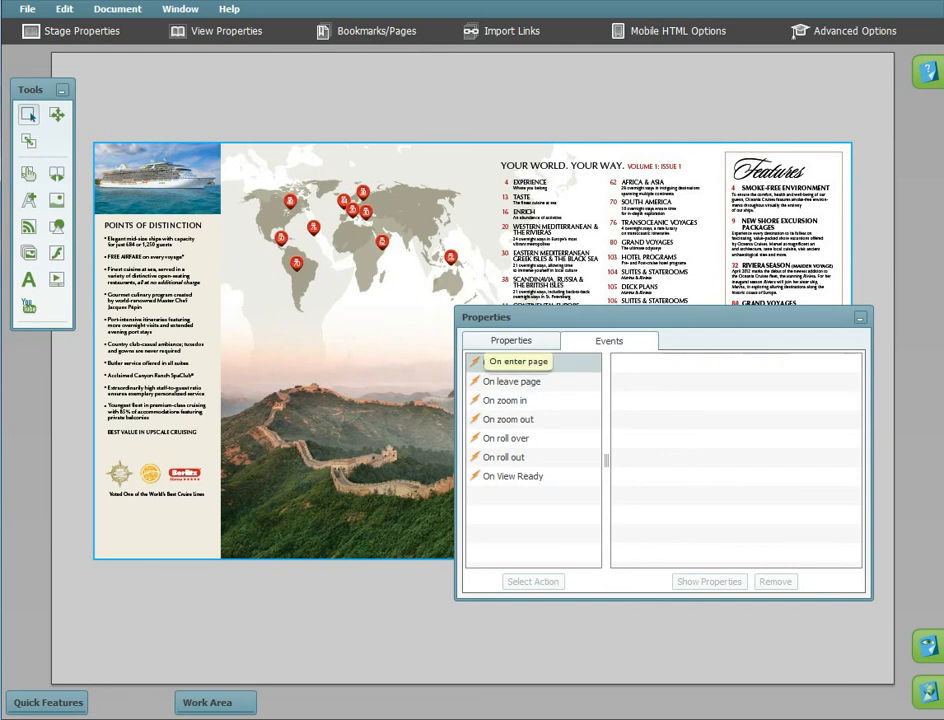
{"action": "left_click", "coordinate": [532, 580]}
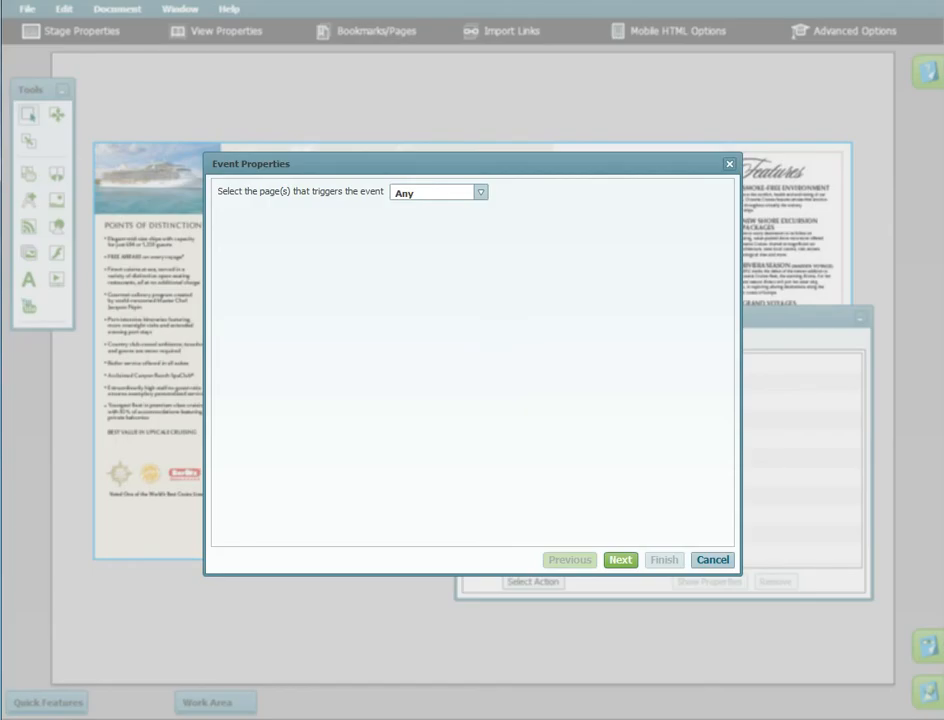
Trigger on page 5 and add an Advanced > Share This action of type Bookmarks.
{"action": "left_click", "coordinate": [480, 192]}
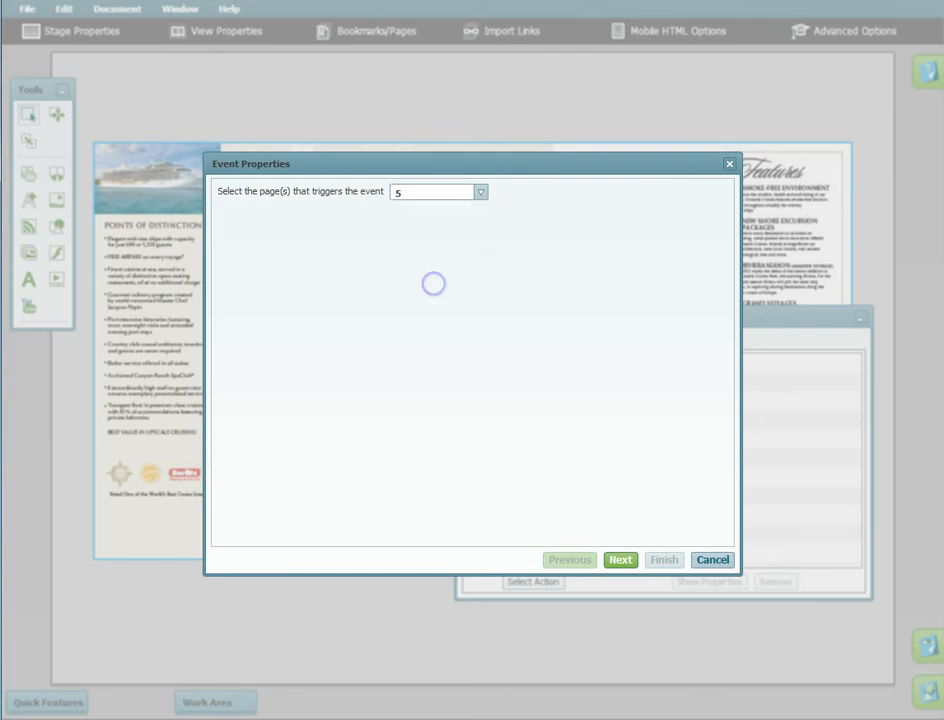
{"action": "left_click", "coordinate": [620, 560]}
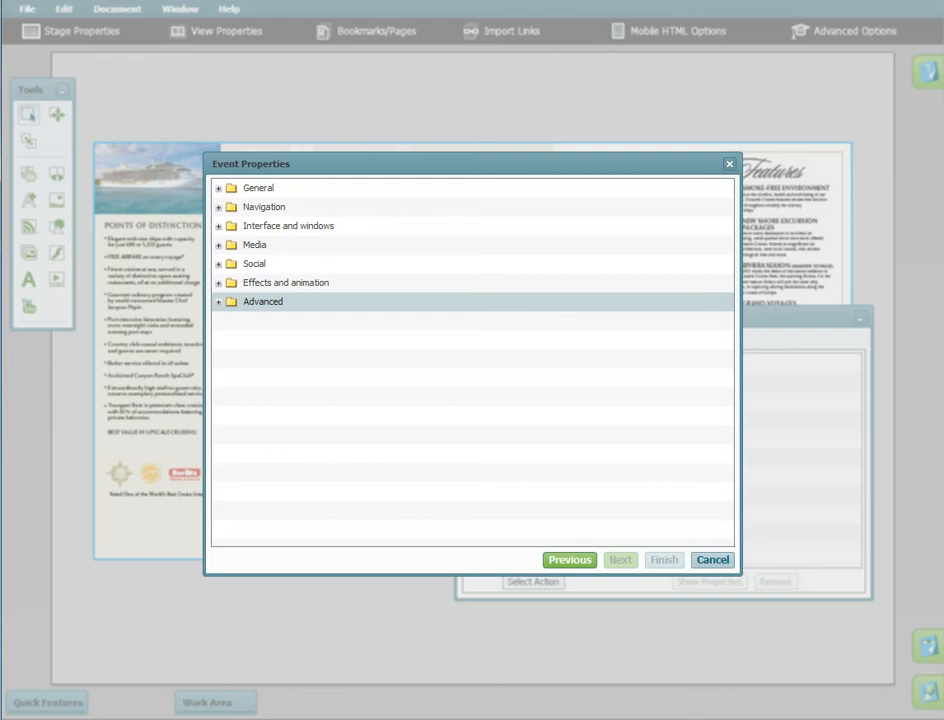
{"action": "left_click", "coordinate": [220, 264]}
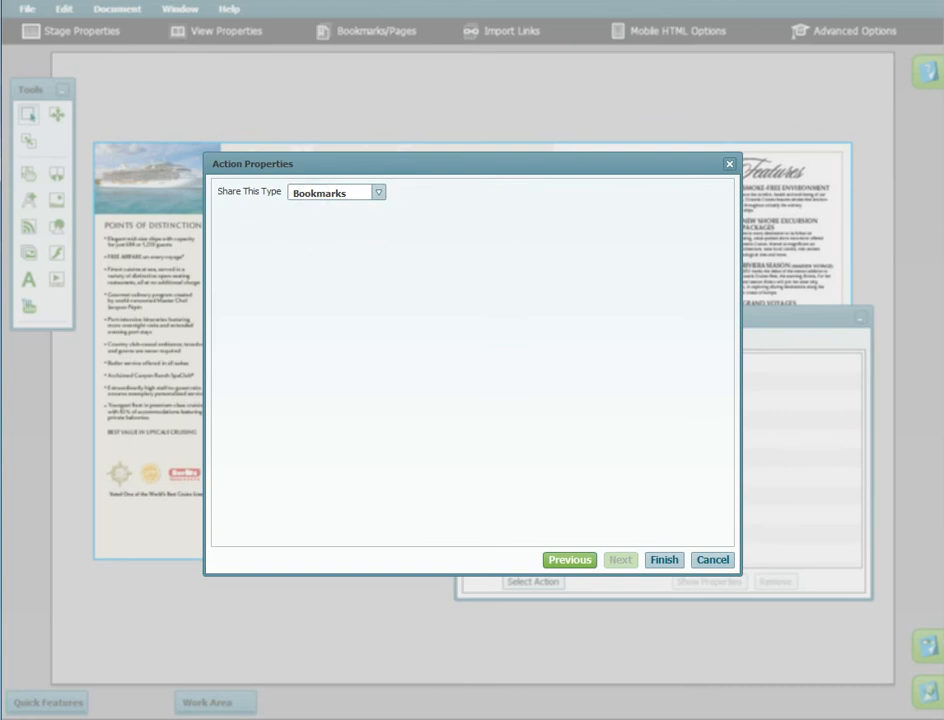
{"action": "left_click", "coordinate": [664, 560]}
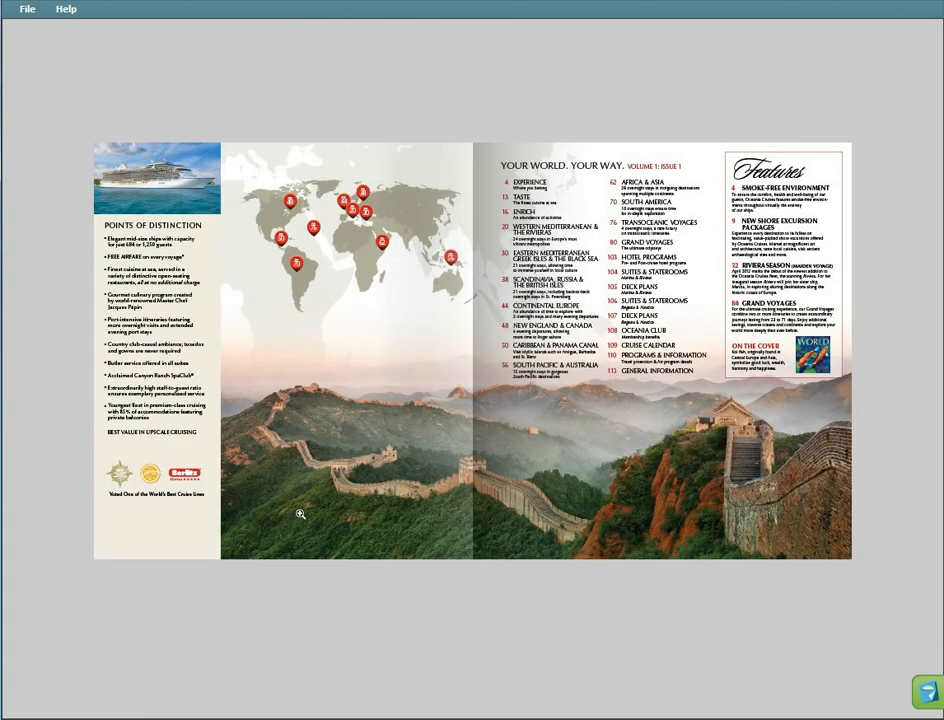
Open the YouTube pop-up from the hotspot and play the cruise video.
{"action": "left_click", "coordinate": [300, 516]}
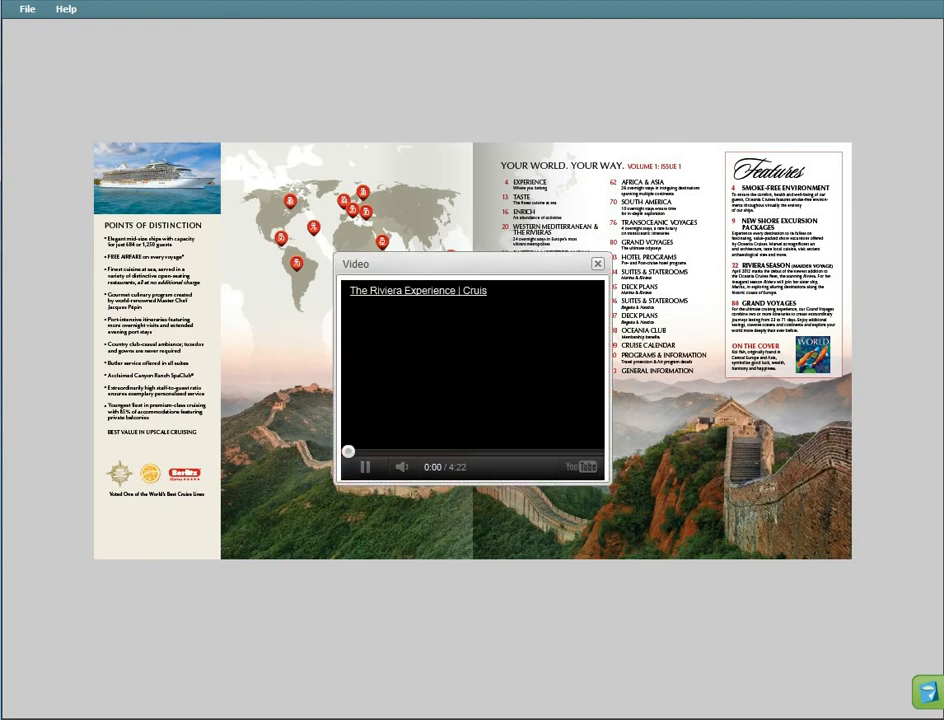
{"action": "left_click", "coordinate": [364, 466]}
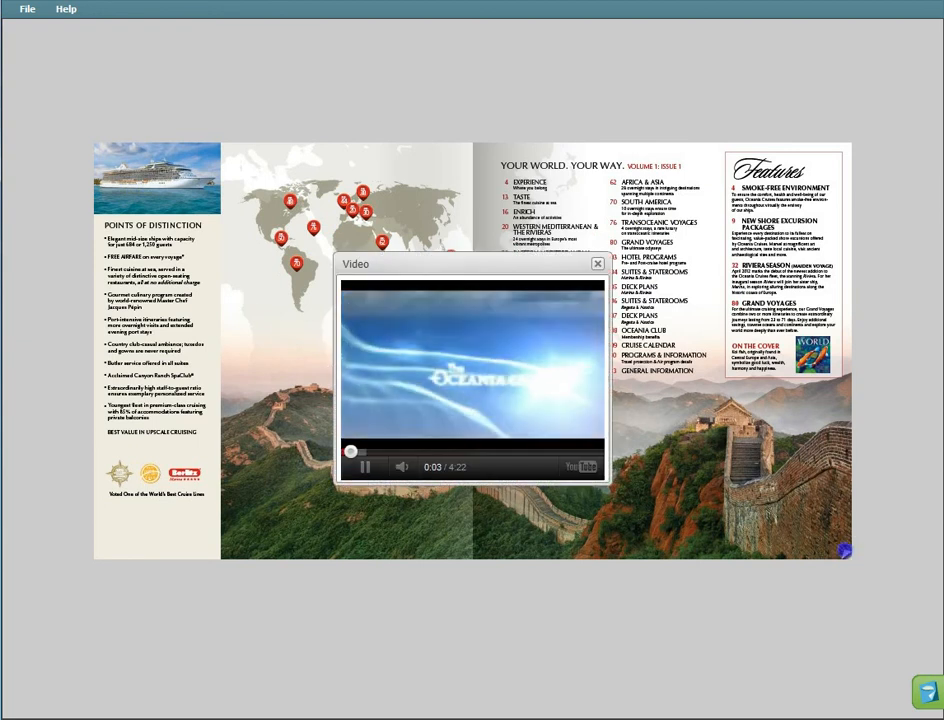